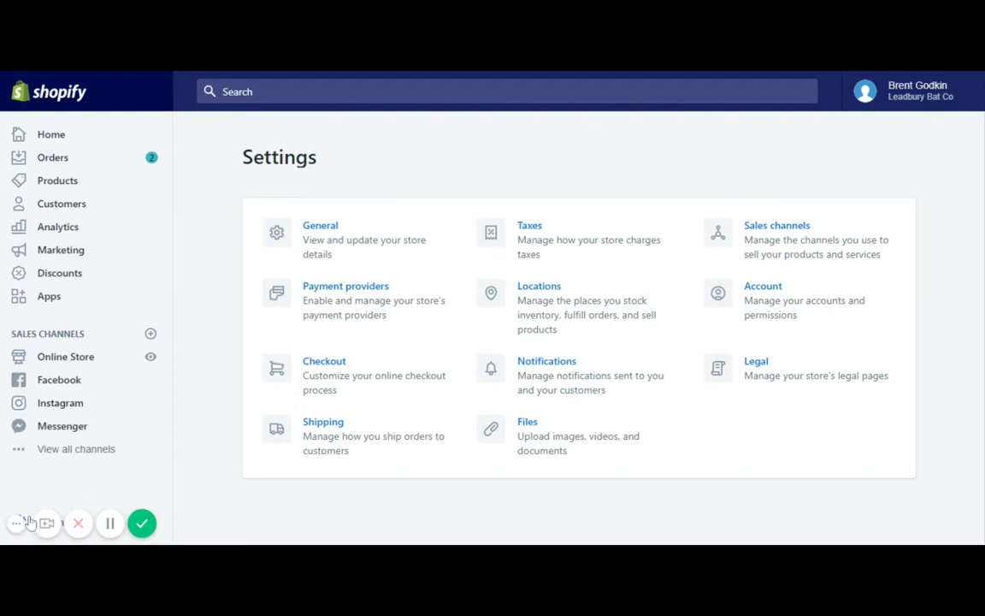
mouse_move(324, 375)
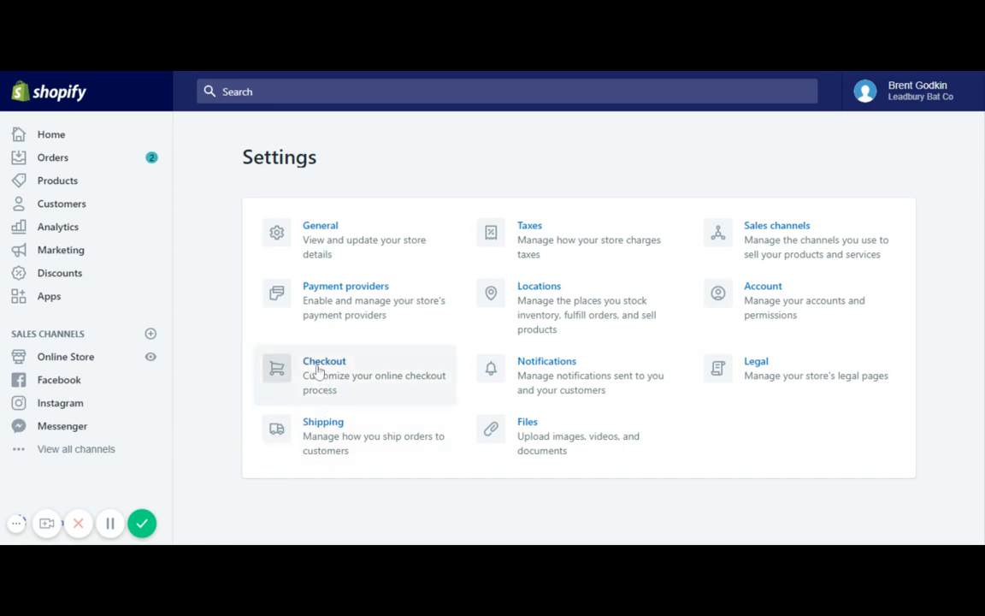
Review Checkout settings down to Abandoned checkouts: send to anyone, after 6 hours.
click(324, 374)
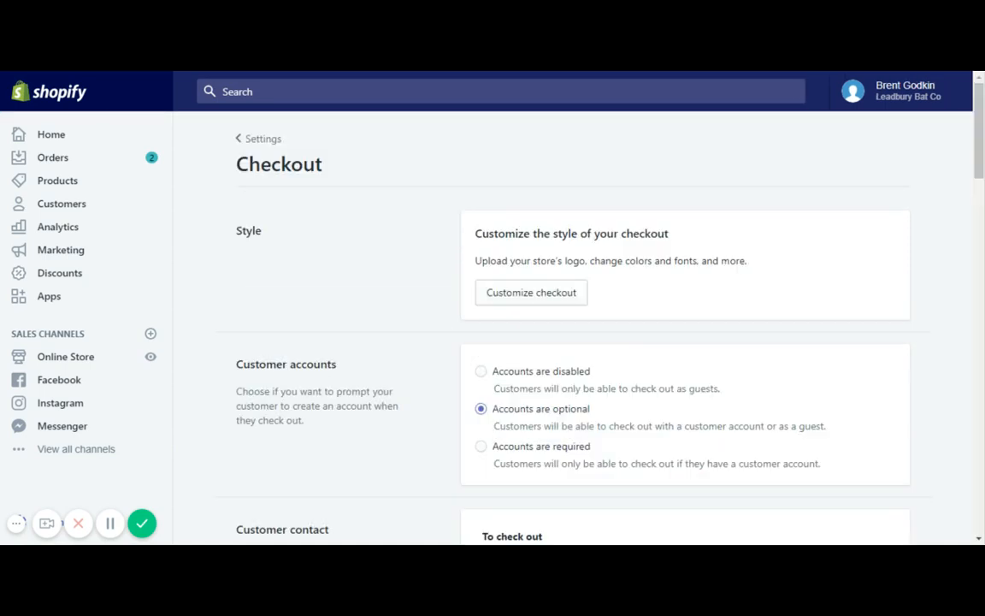
scroll(down, 3)
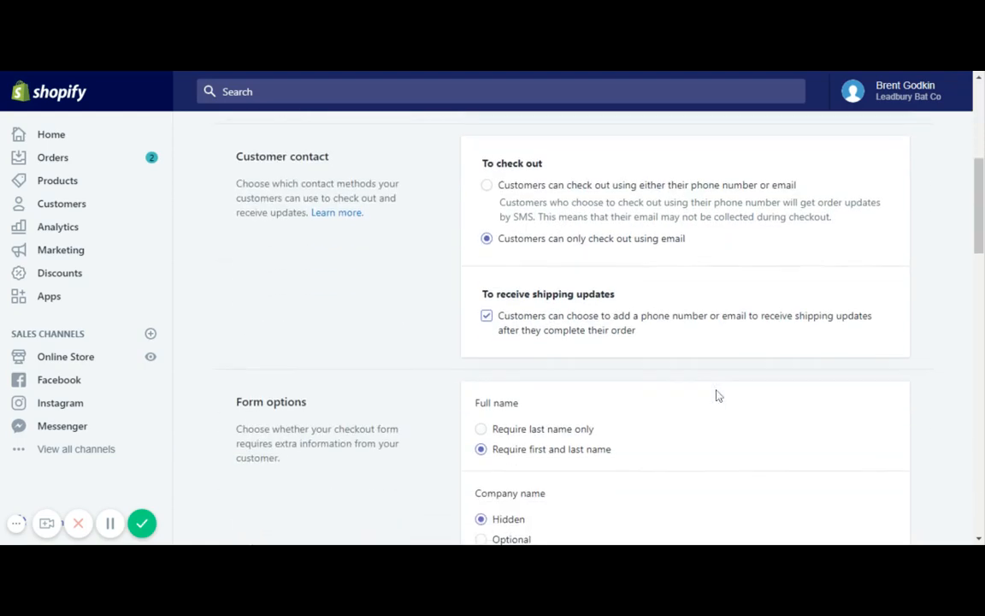
scroll(down, 3)
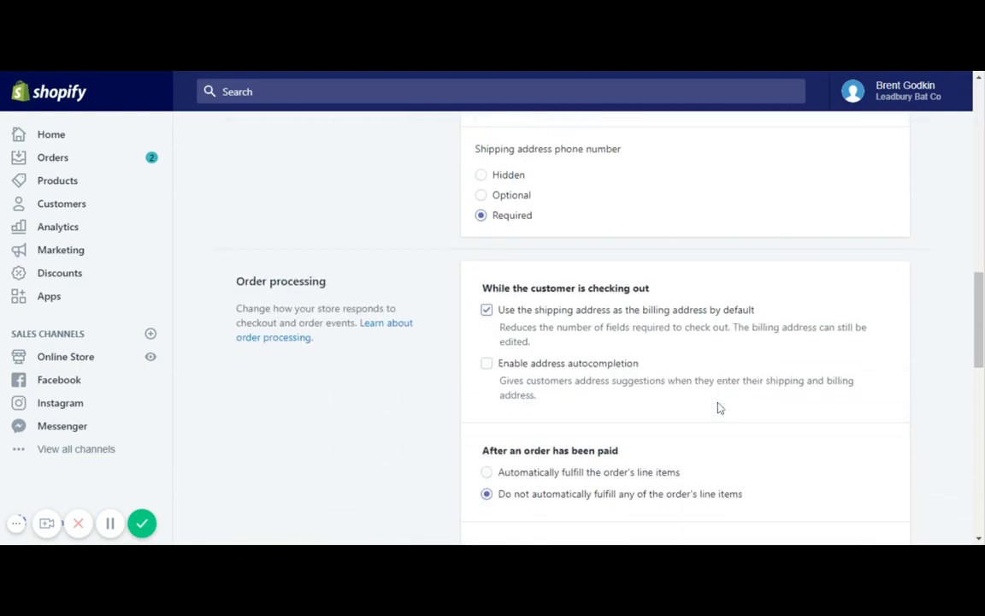
scroll(down, 3)
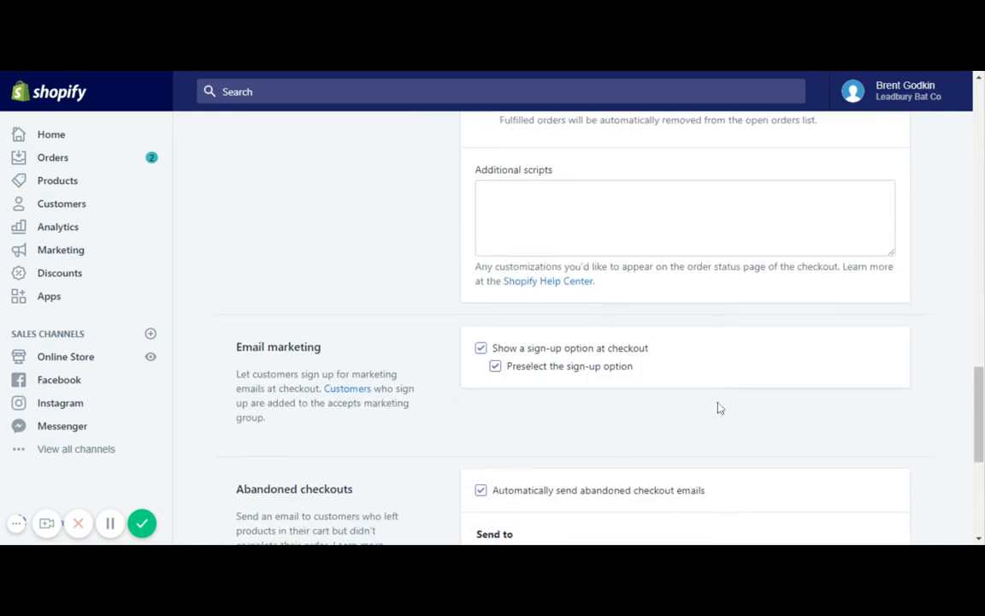
scroll(down, 3)
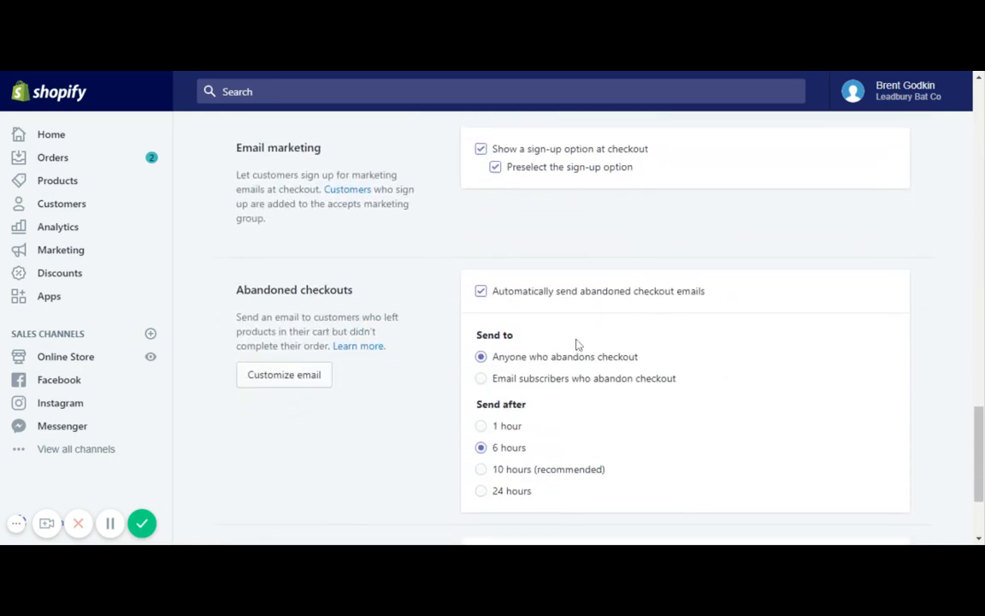
scroll(down, 3)
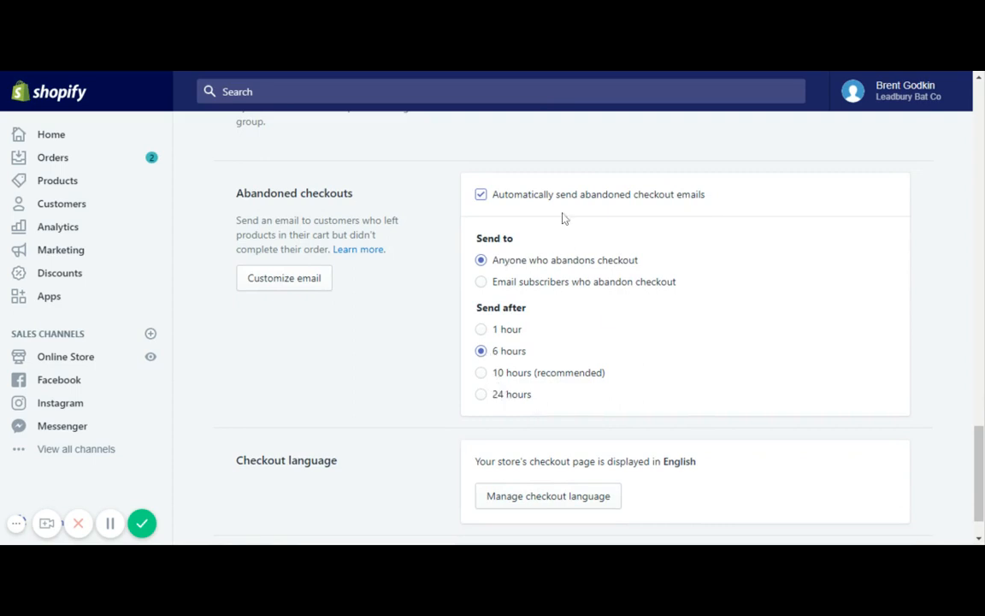
mouse_move(525, 250)
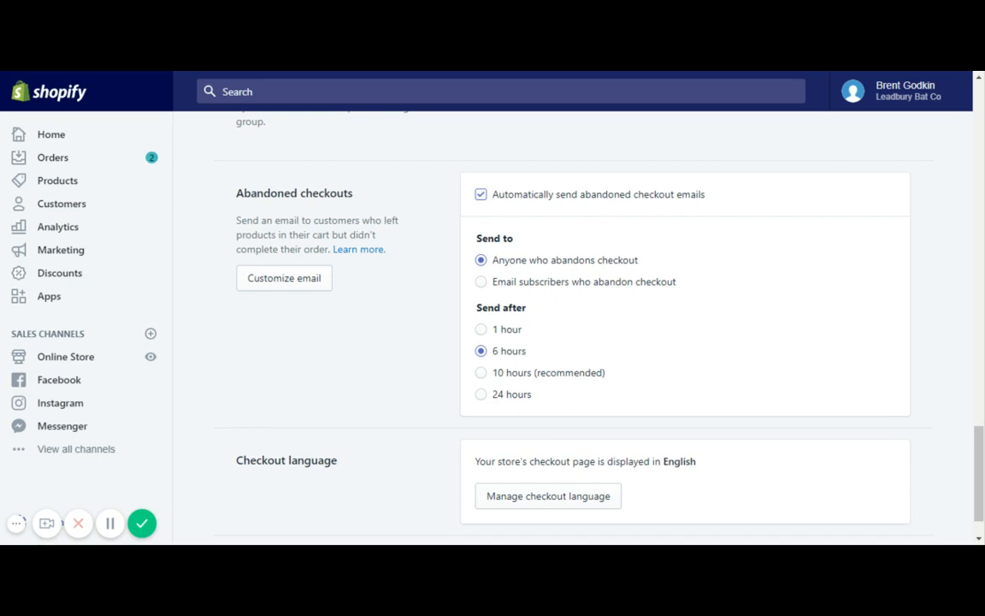
mouse_move(522, 331)
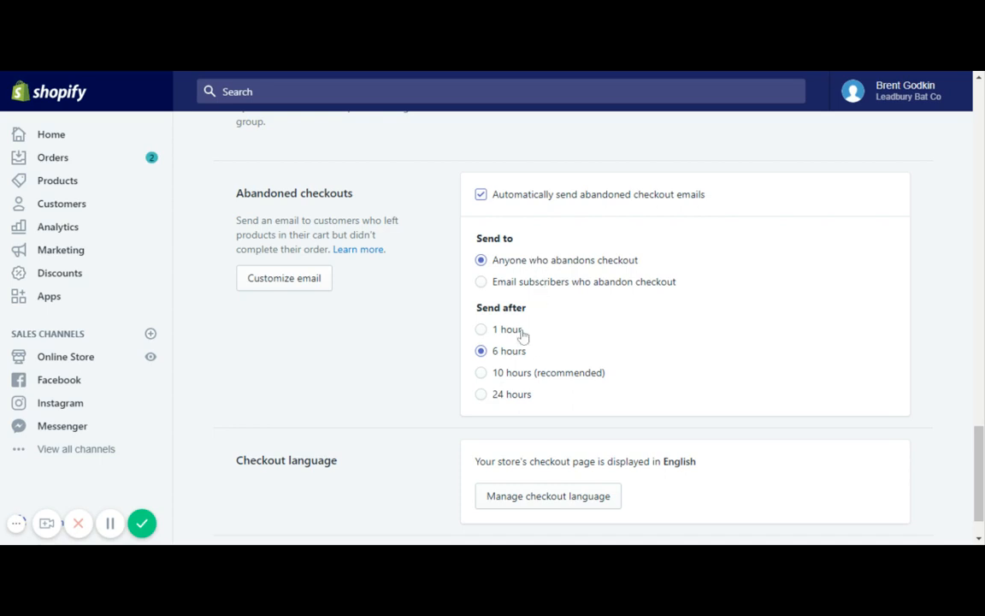
mouse_move(528, 393)
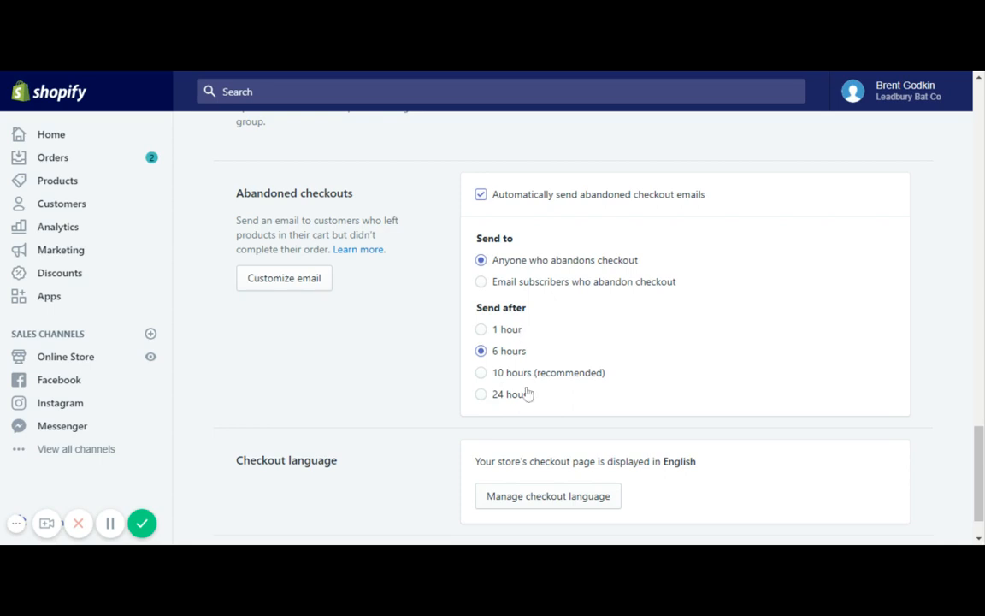
mouse_move(524, 378)
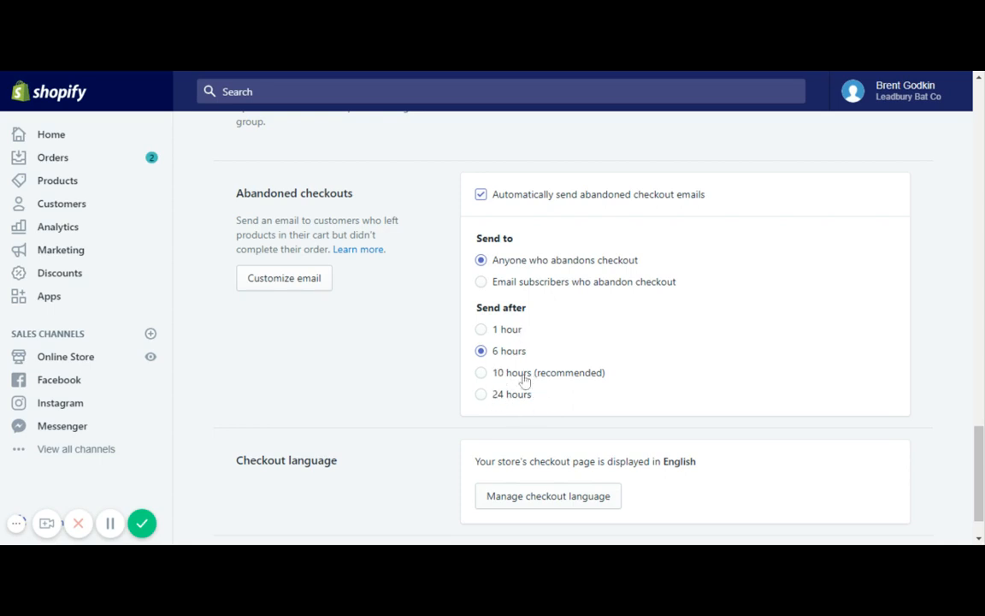
mouse_move(544, 378)
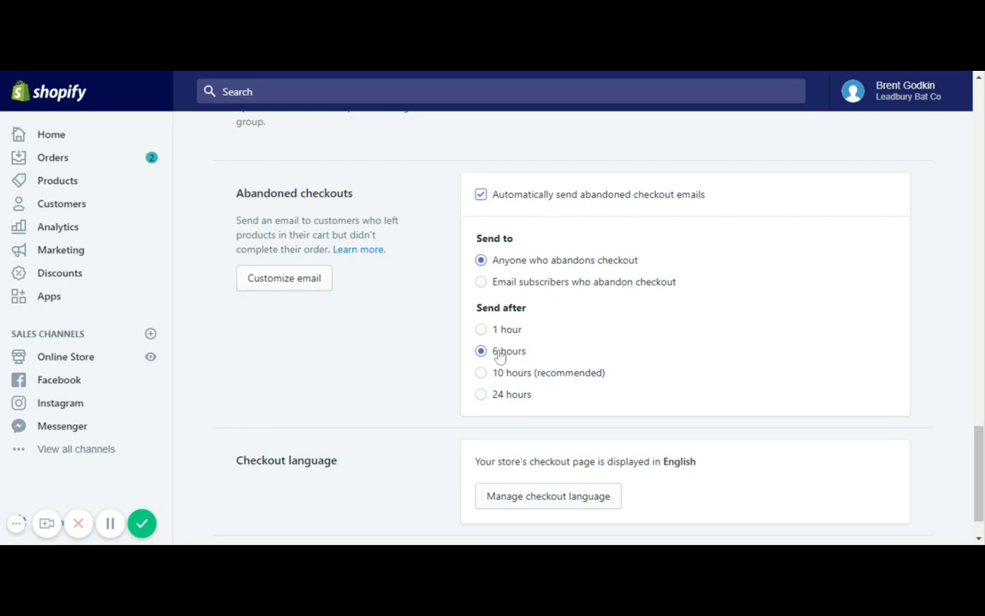
mouse_move(500, 328)
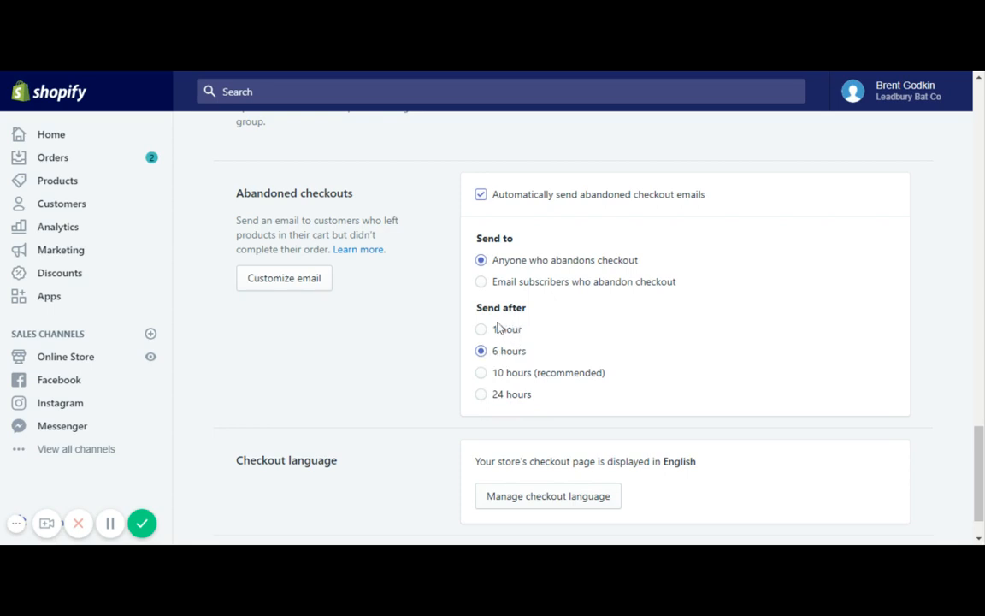
mouse_move(509, 343)
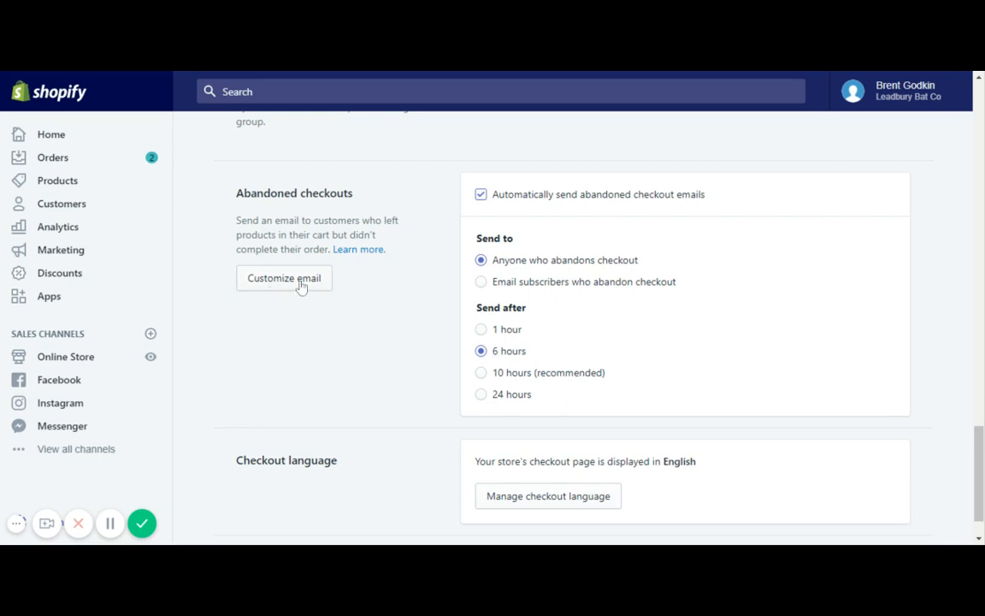
mouse_move(273, 282)
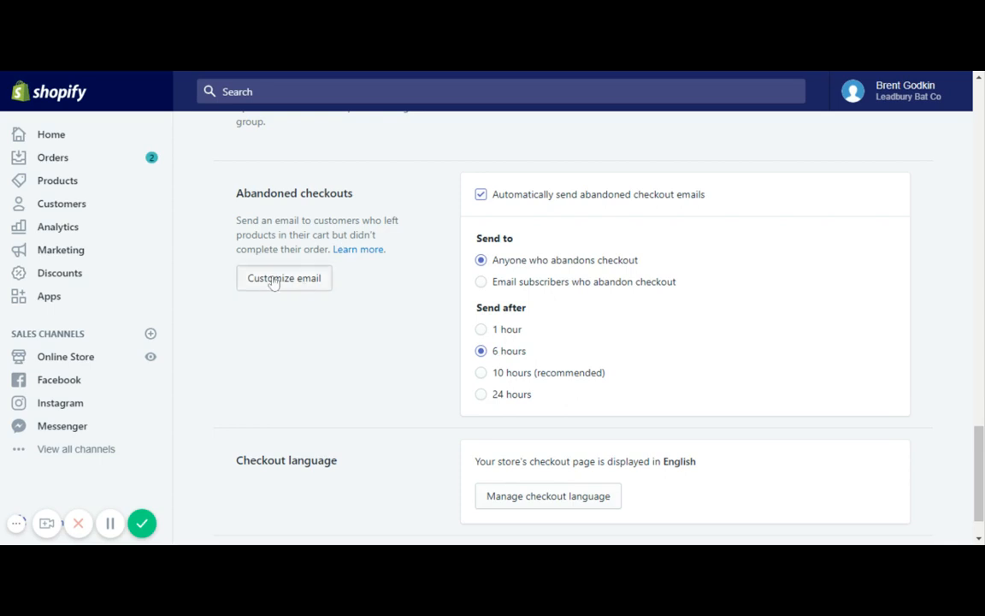
Customize the Abandoned checkout email, subject 'How Will You Hit A Home Run Without This?'.
click(283, 277)
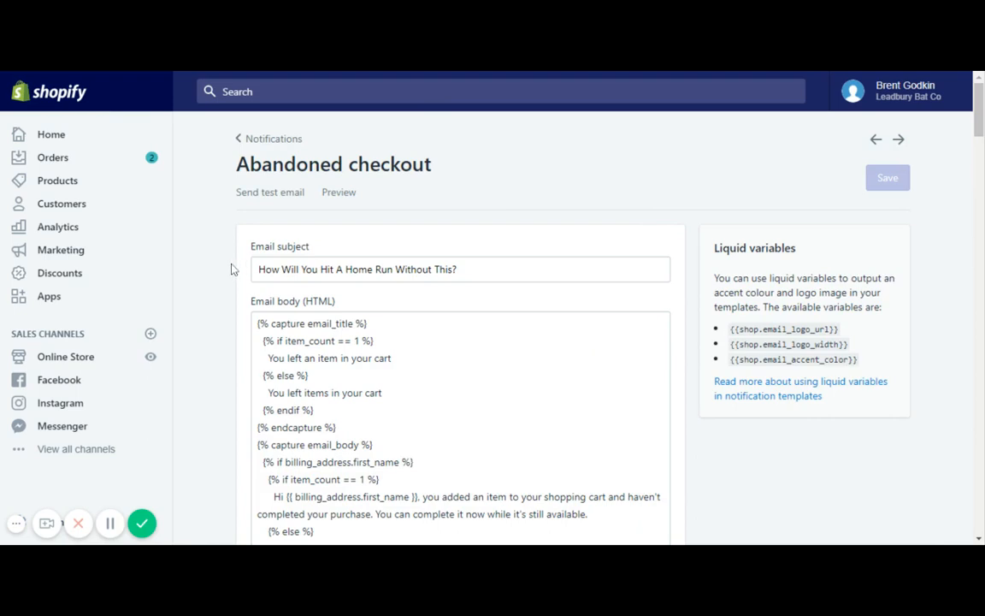
scroll(down, 3)
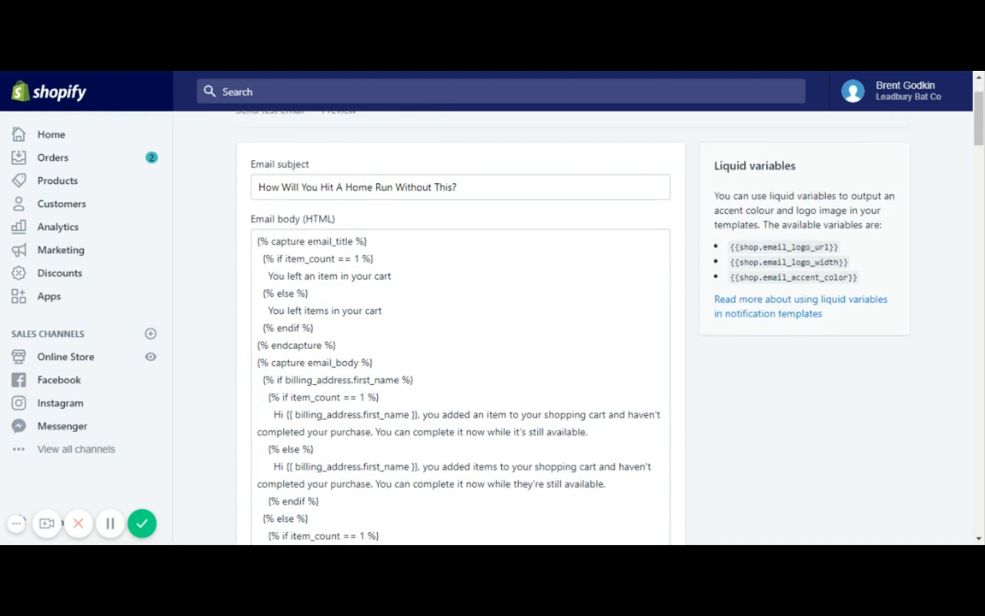
mouse_move(239, 204)
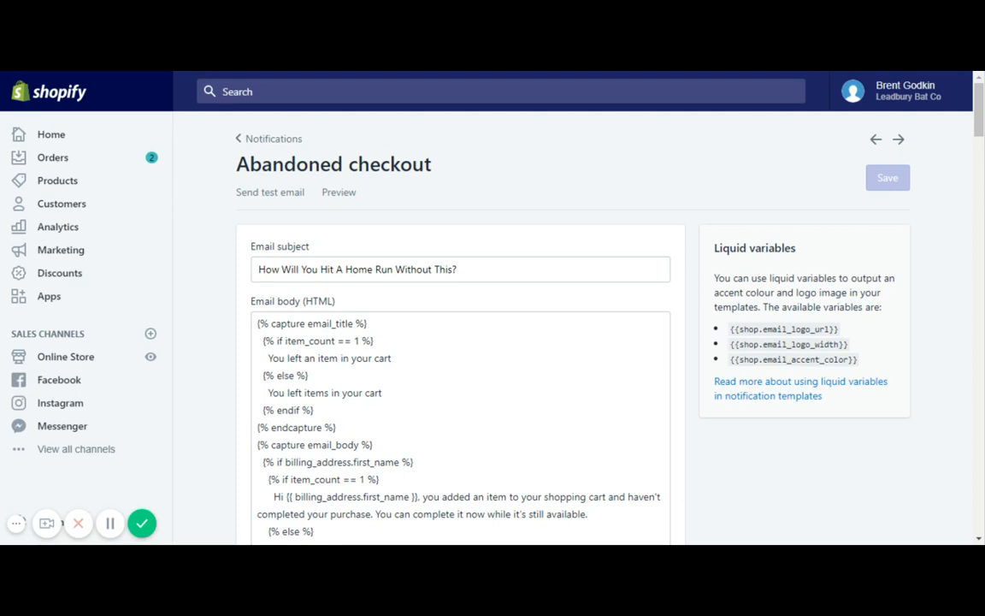
mouse_move(439, 231)
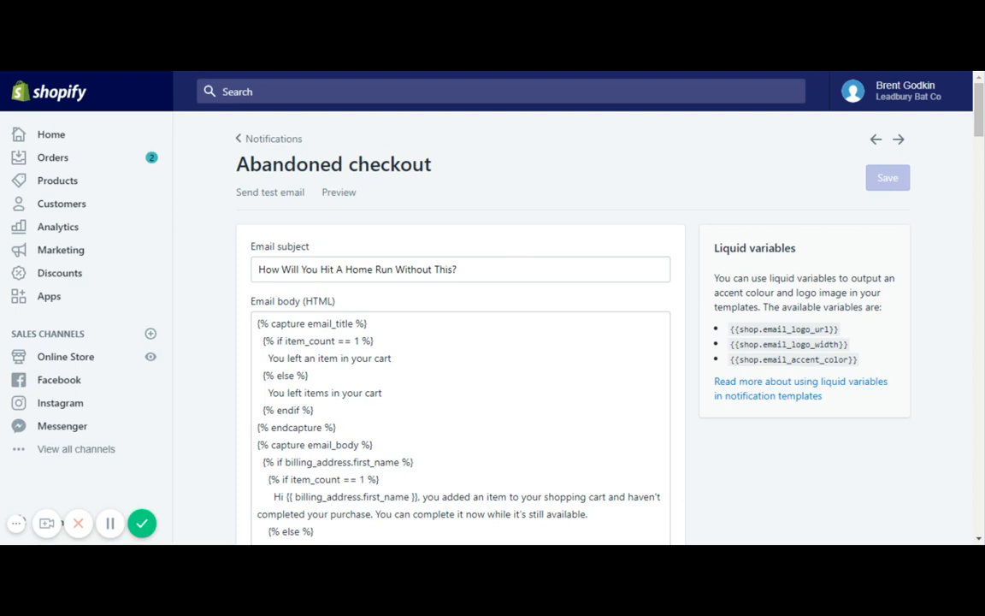
mouse_move(489, 141)
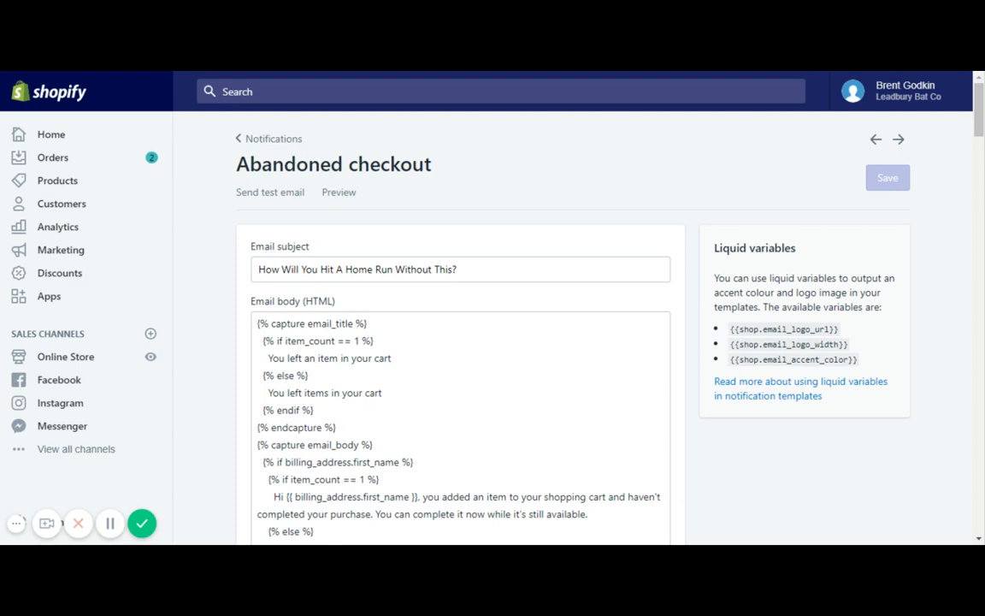
scroll(down, 3)
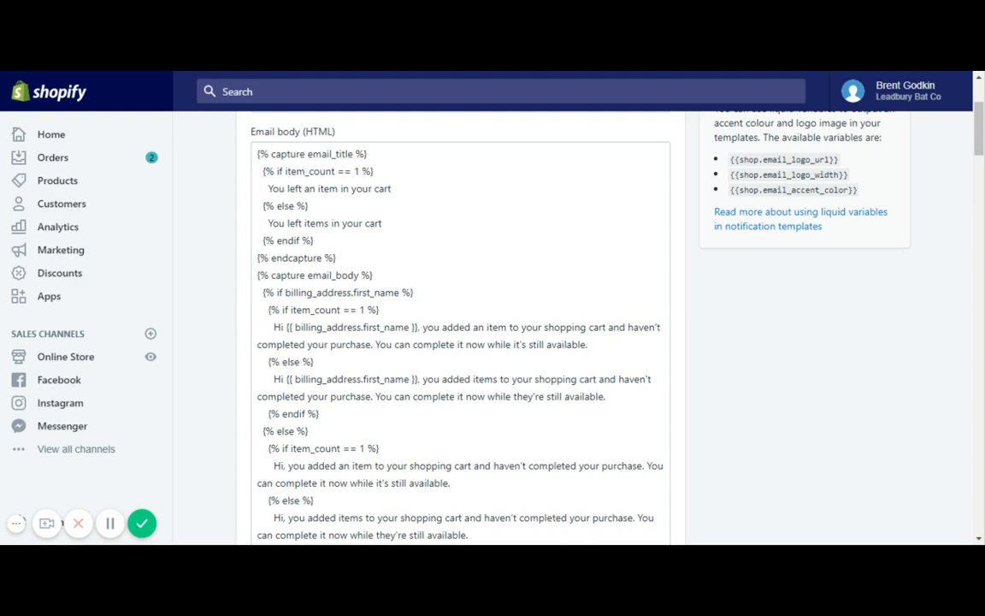
scroll(down, 3)
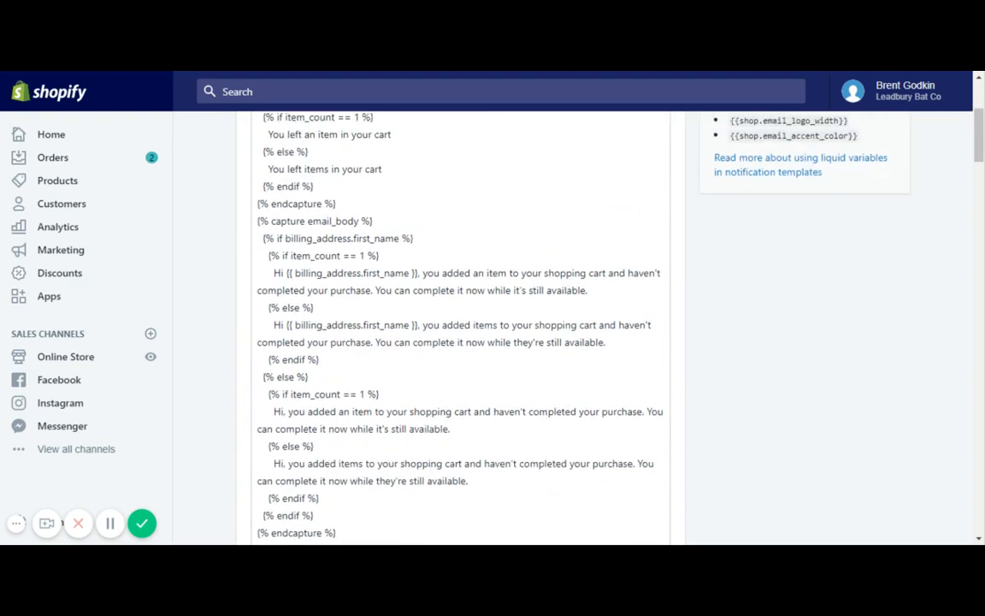
scroll(down, 3)
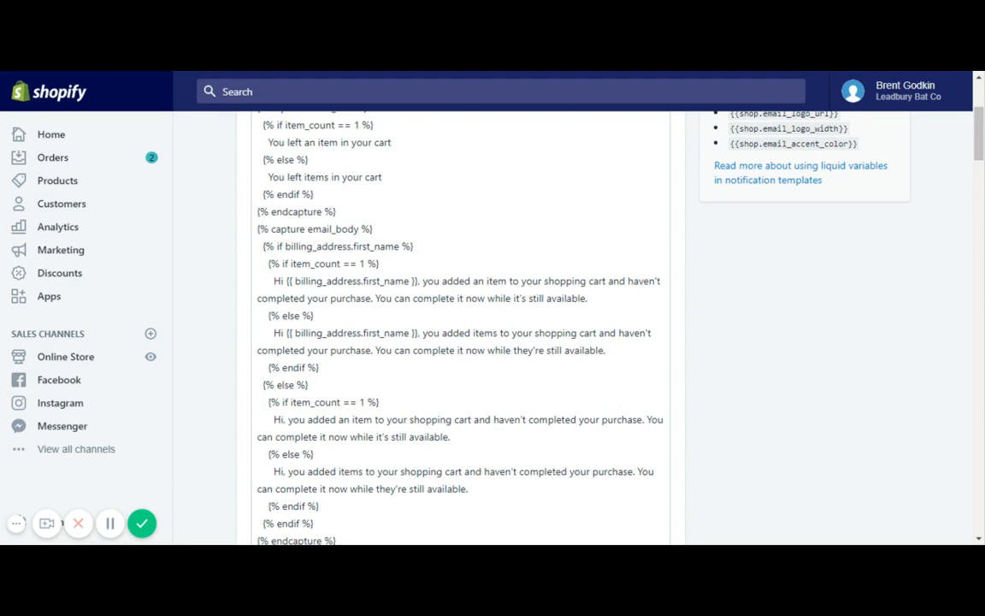
mouse_move(110, 522)
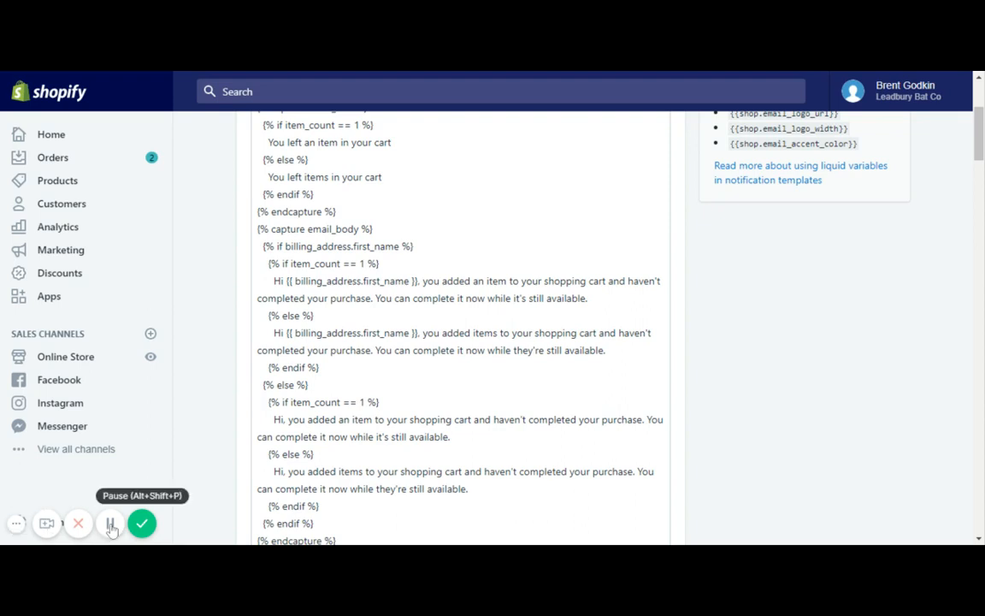
click(109, 523)
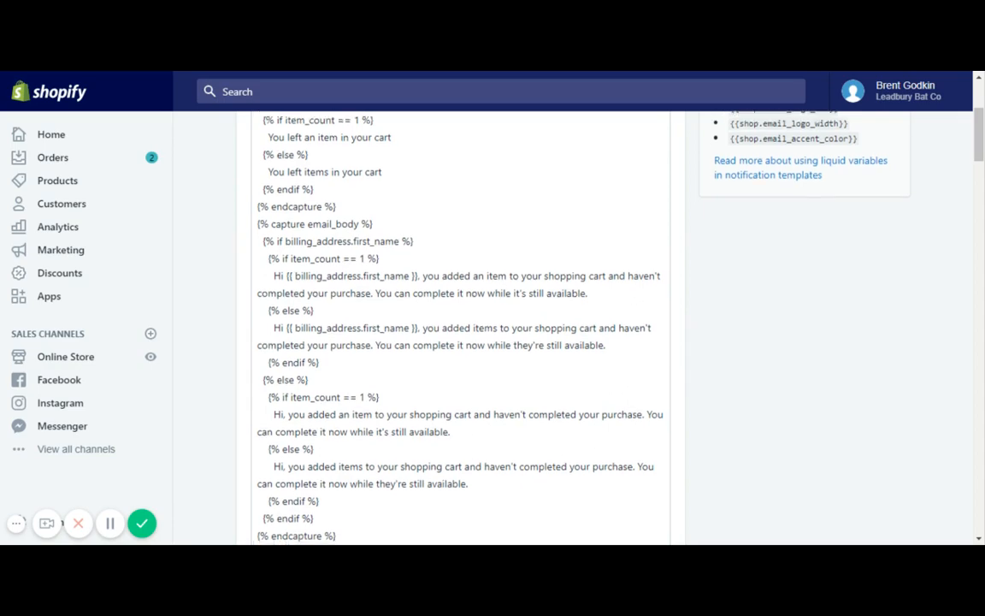
scroll(down, 3)
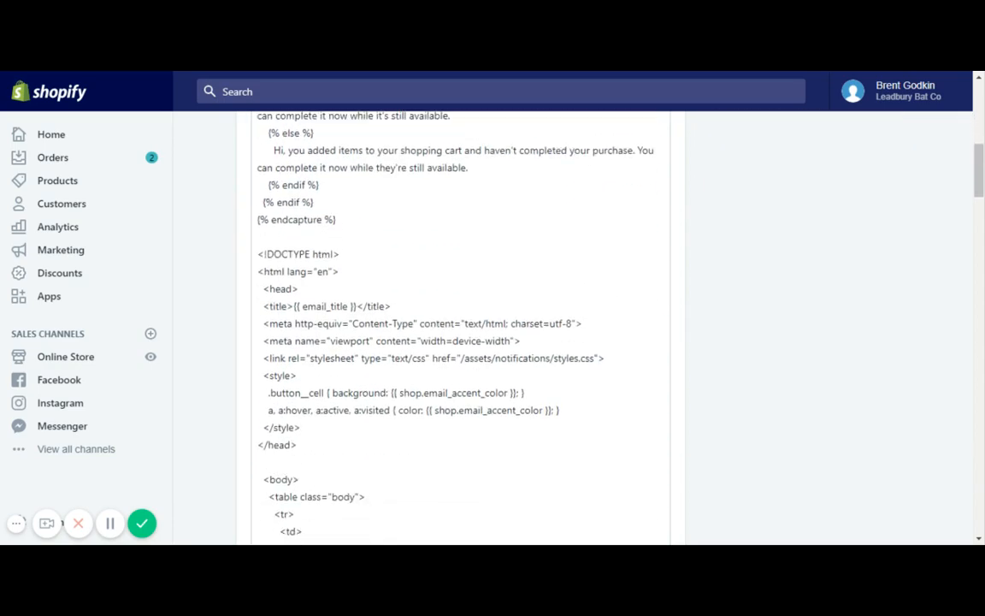
scroll(down, 3)
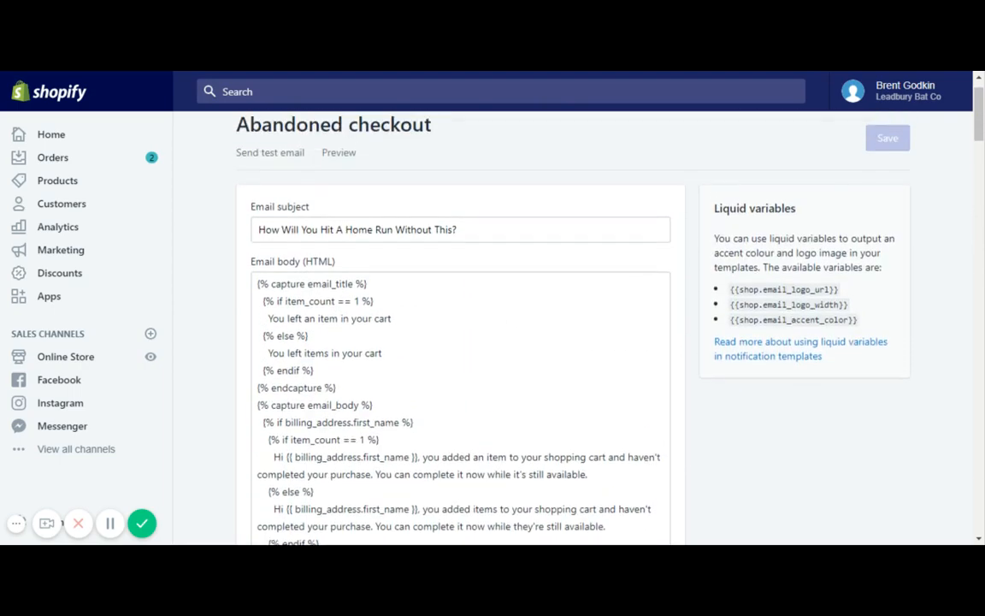
scroll(down, 3)
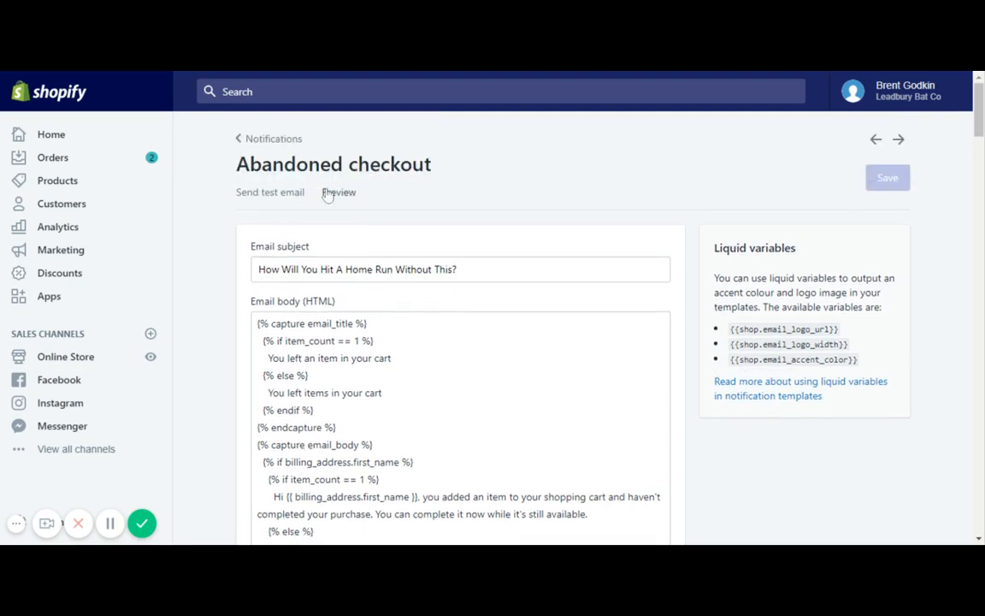
mouse_move(341, 197)
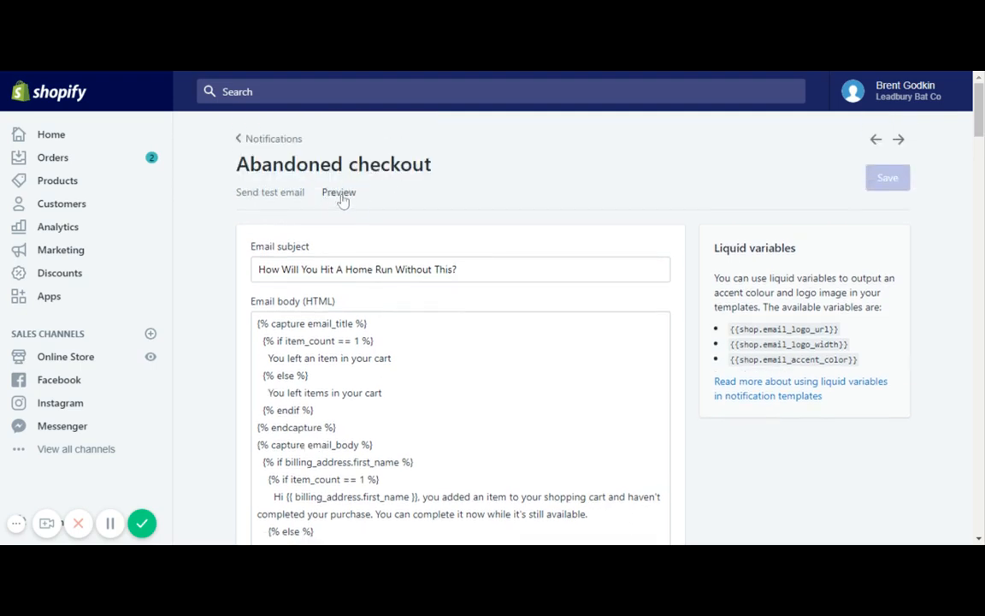
scroll(down, 3)
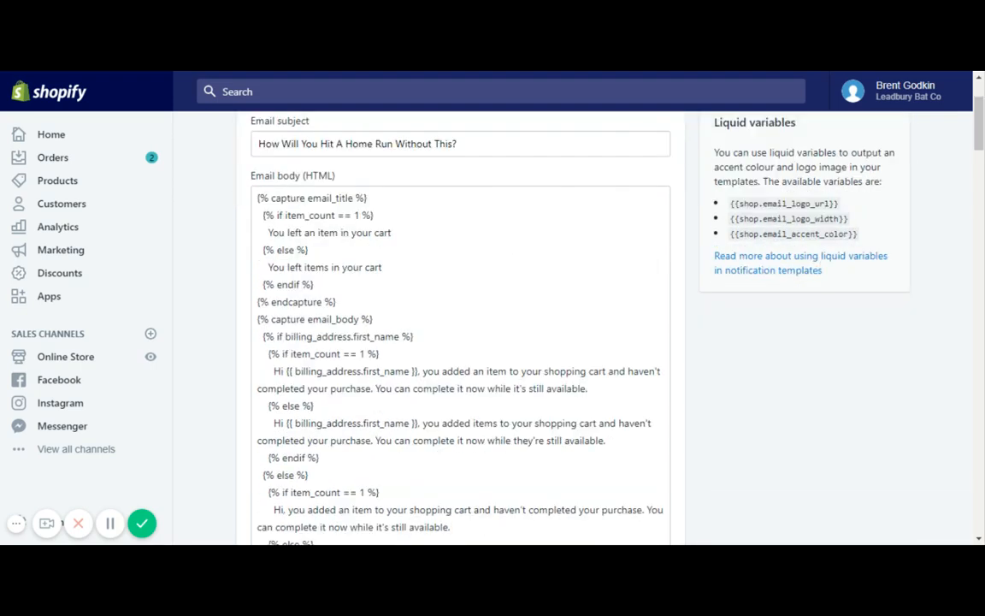